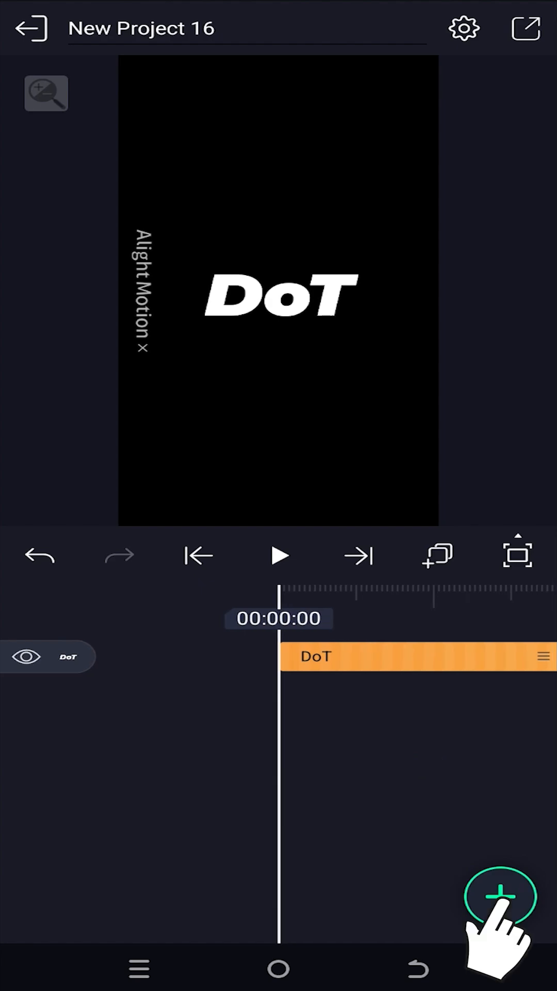
Step: Add a Rectangle 1 shape layer above the DoT text and reach its Color & Fill settings
click(499, 896)
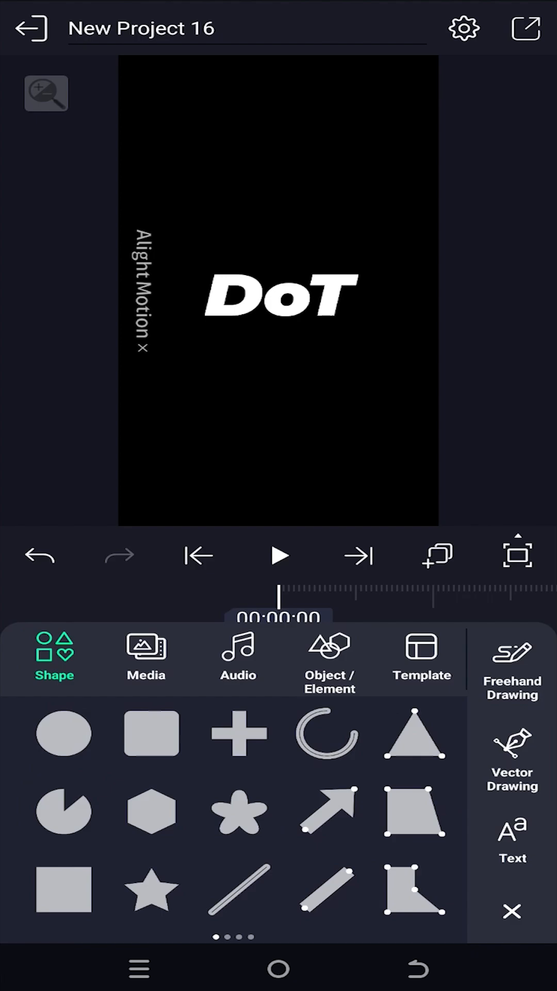
click(151, 733)
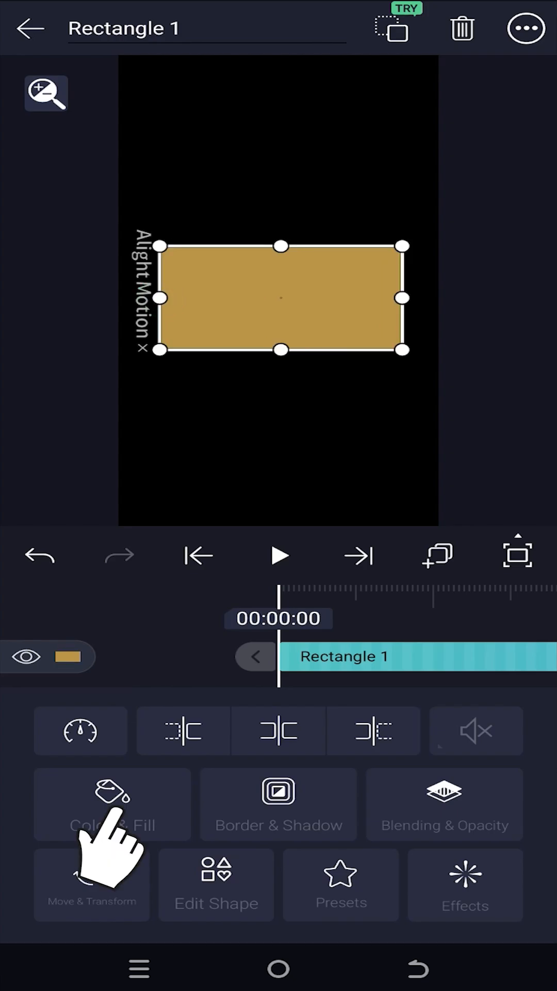
click(112, 804)
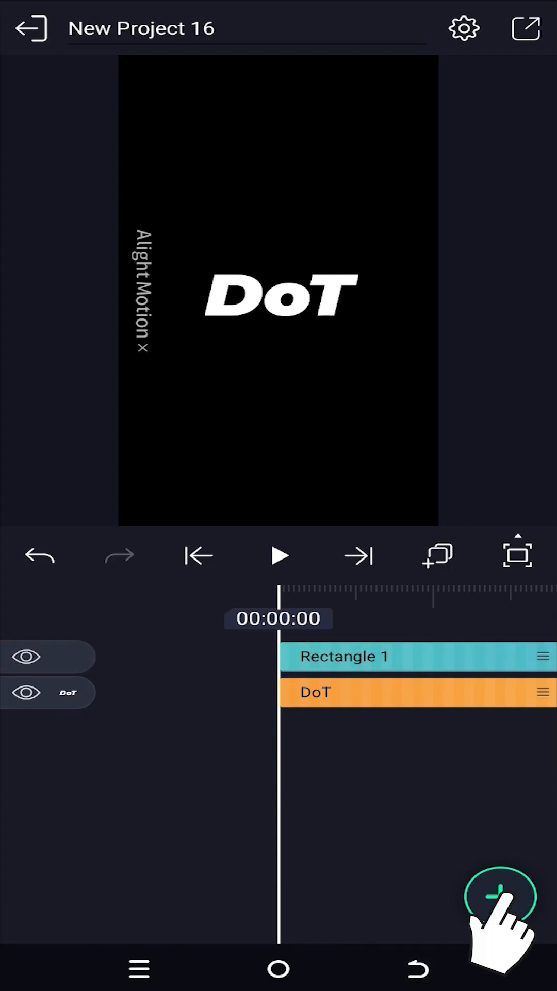
Step: Add a teal Circle 1 shape layer over the DoT text and select it for editing
click(499, 897)
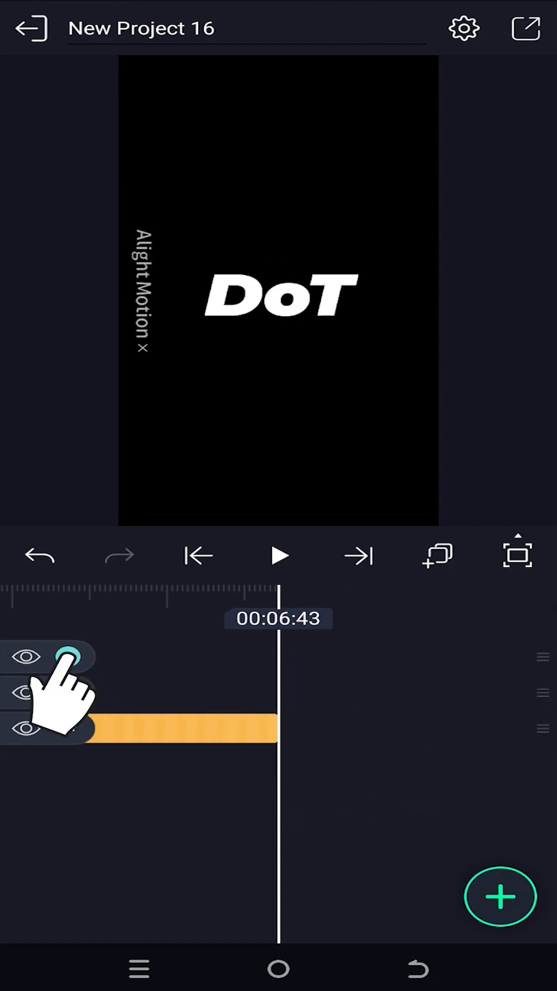
click(50, 658)
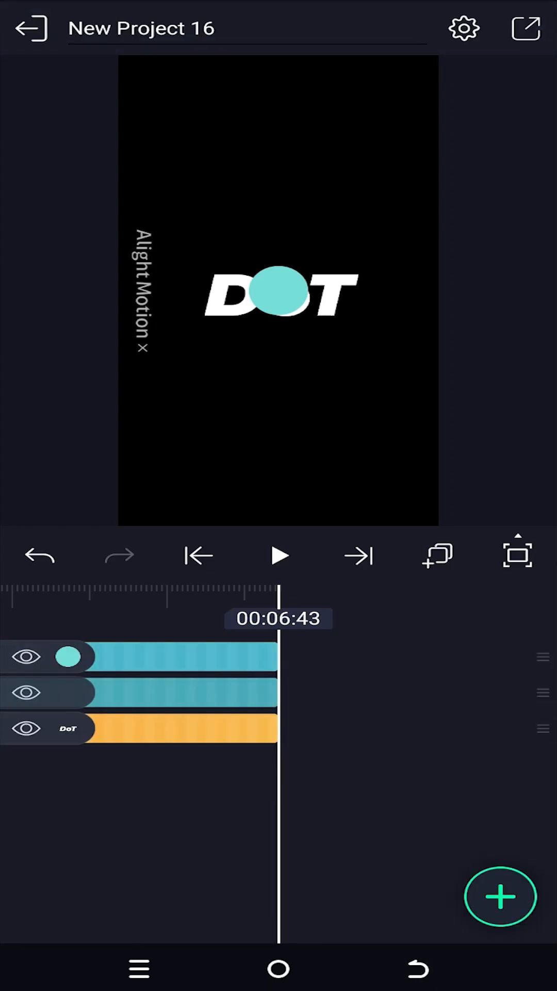
click(69, 656)
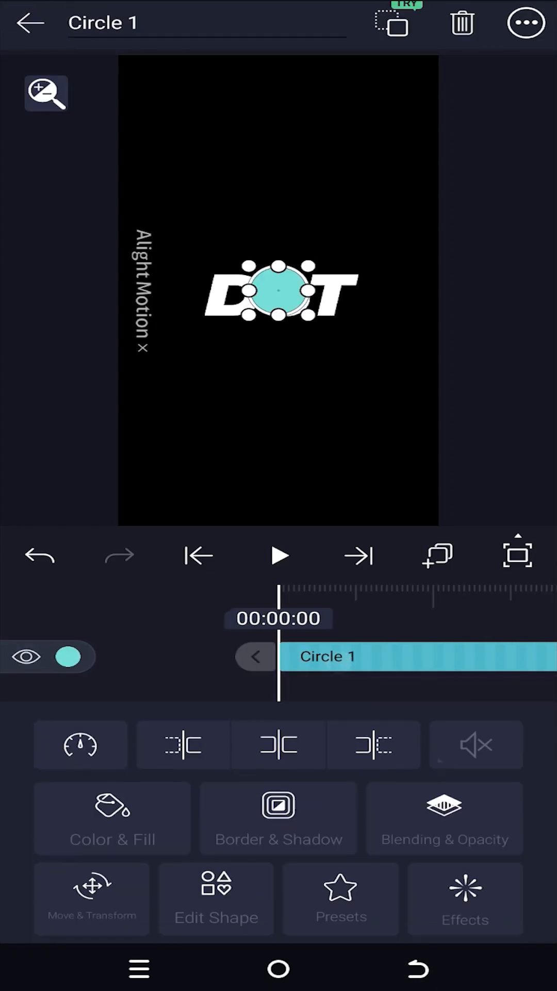
Step: Apply a Repeat Along Path effect to Circle 1 so teal circles trace the rectangle outline
click(465, 899)
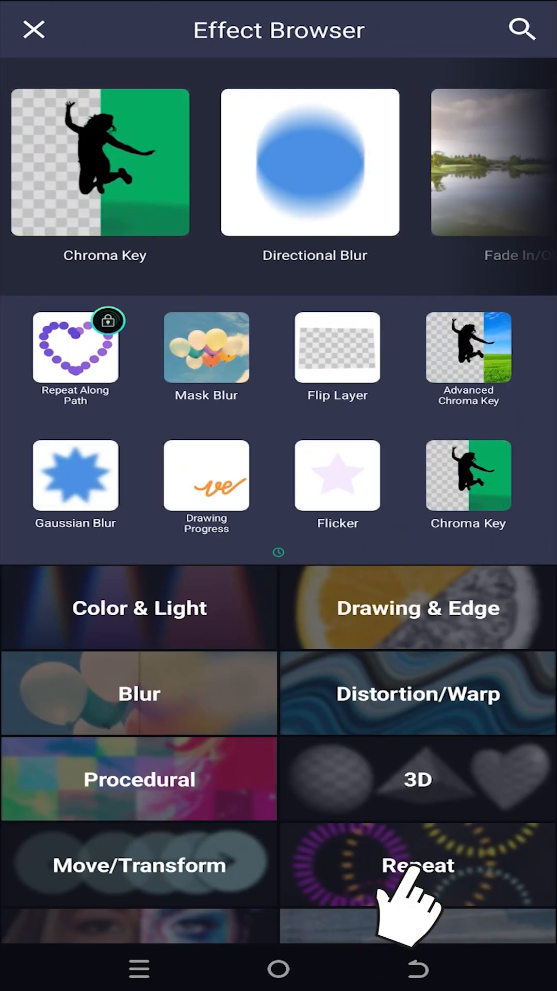
click(417, 865)
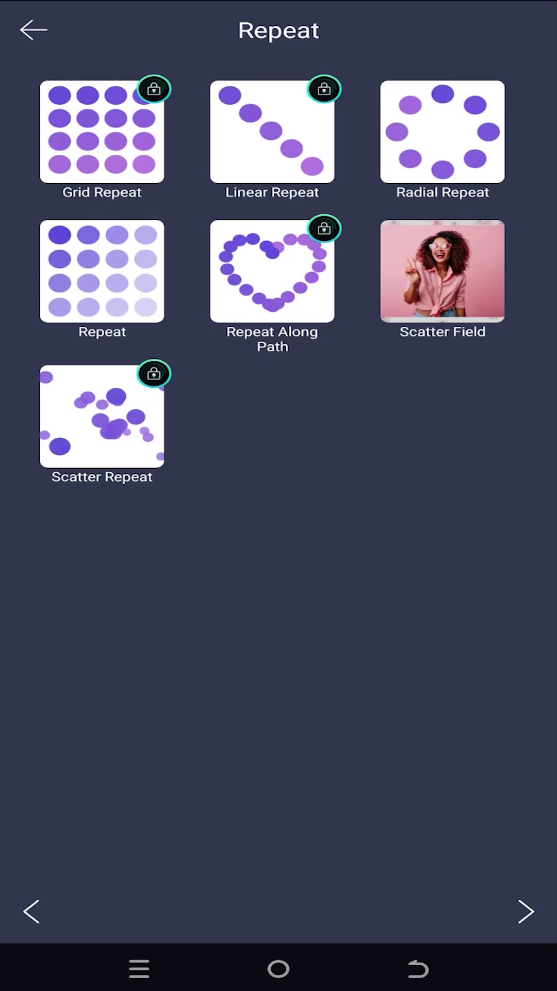
click(272, 271)
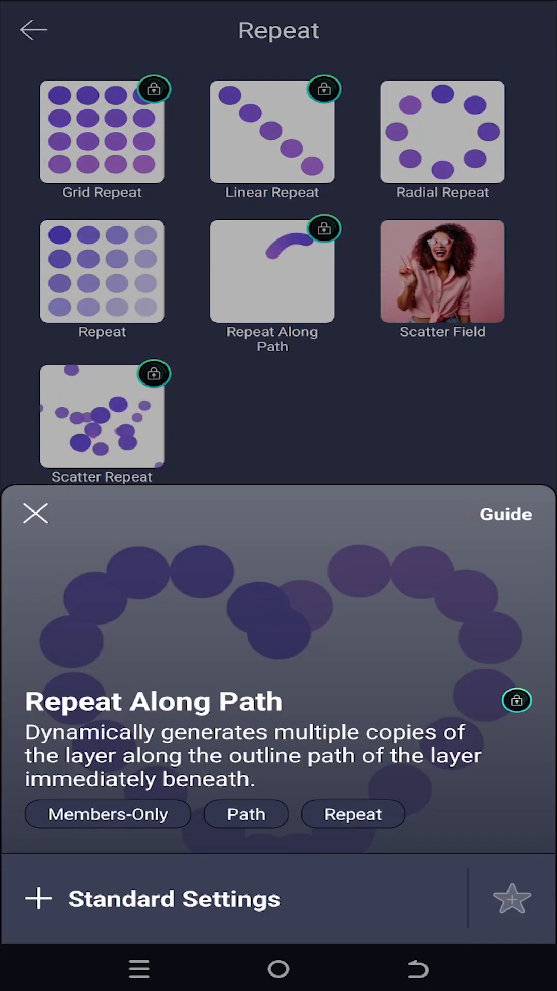
click(36, 513)
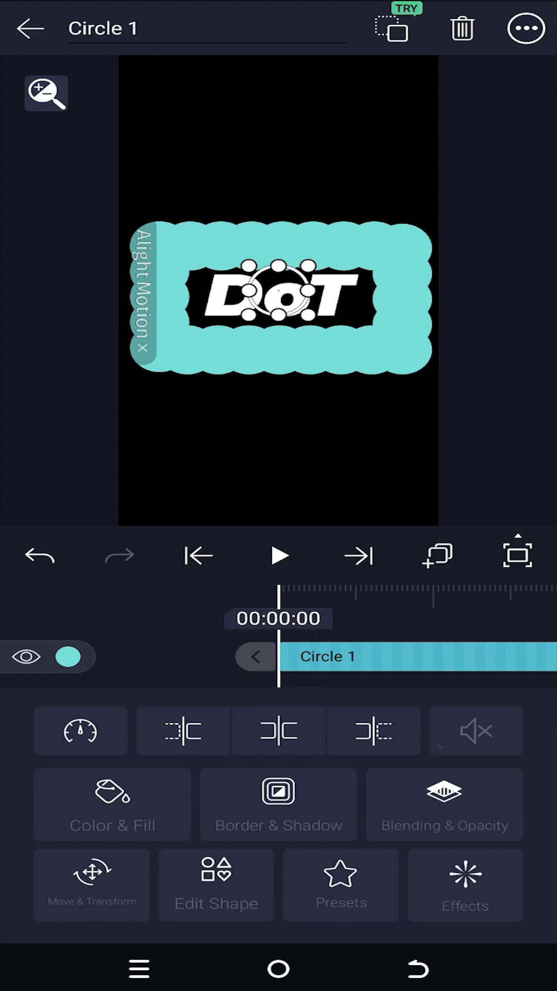
Step: Shrink the circles and raise the Repeat Along Path count to 37 dots
click(92, 885)
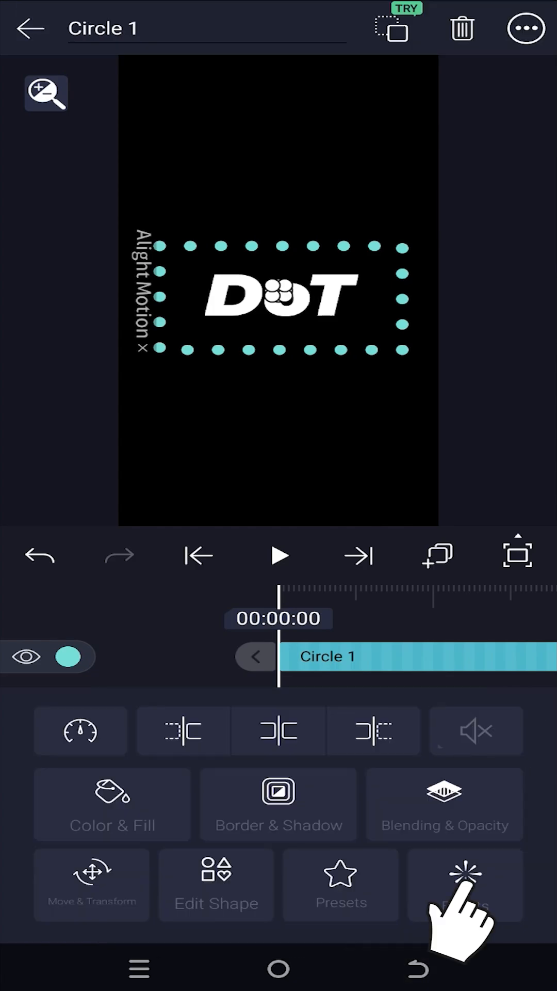
click(465, 884)
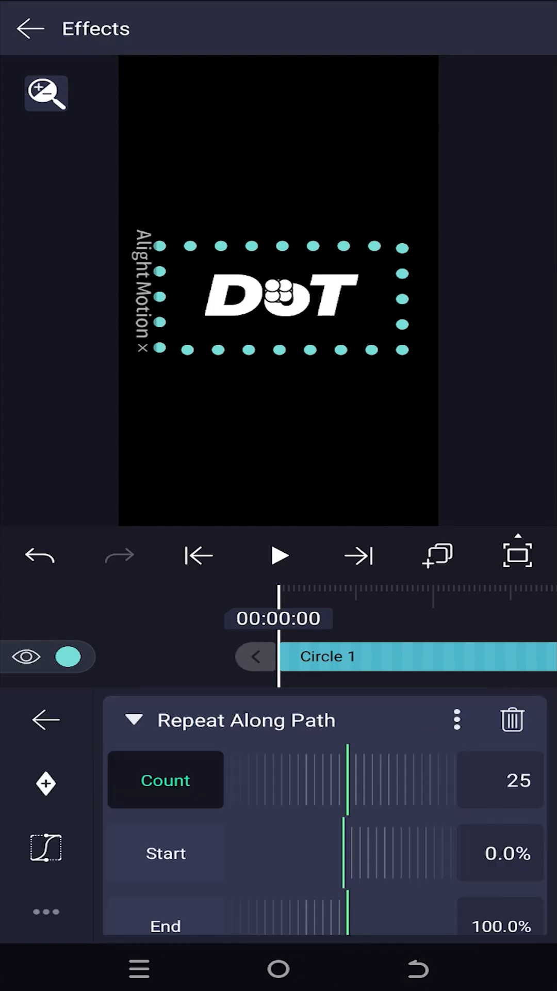
drag(347, 789, 271, 788)
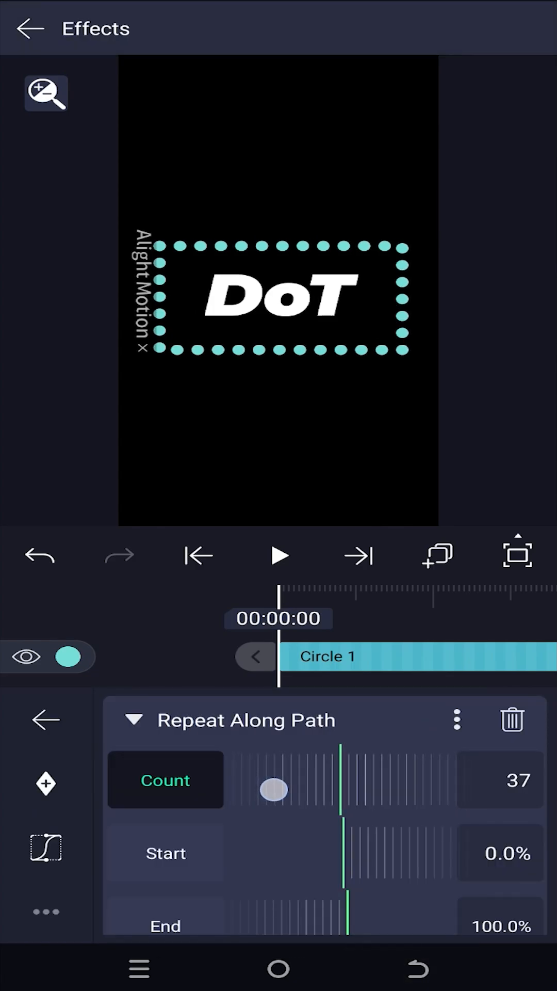
scroll(down, 3)
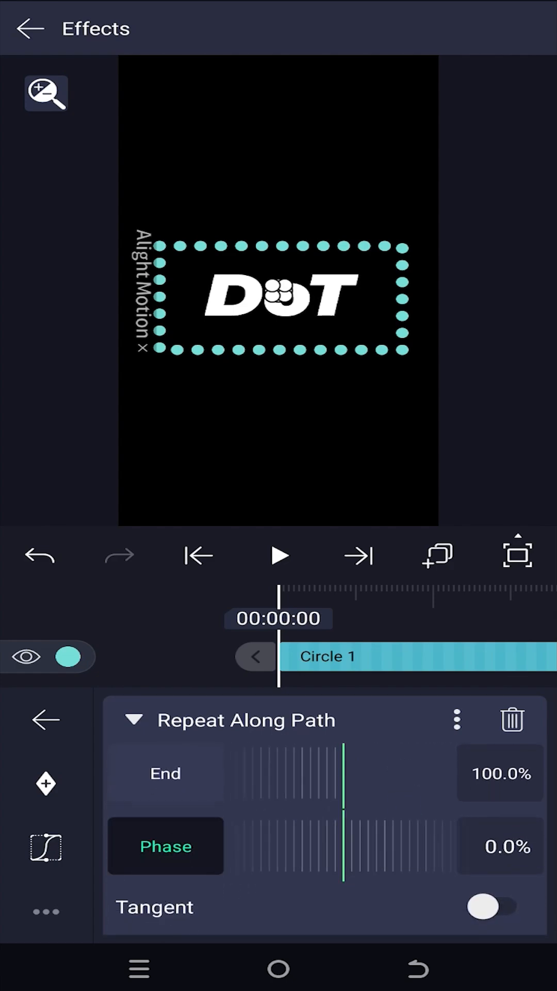
Step: Keyframe the dots' Phase from 0% at the start to 5.7% at 00:05:00
click(165, 845)
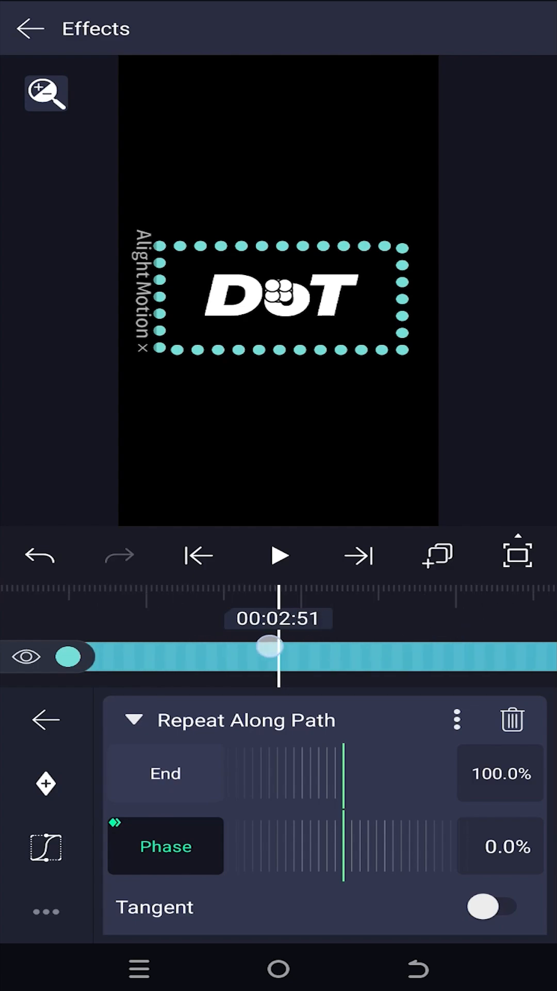
drag(269, 646, 474, 630)
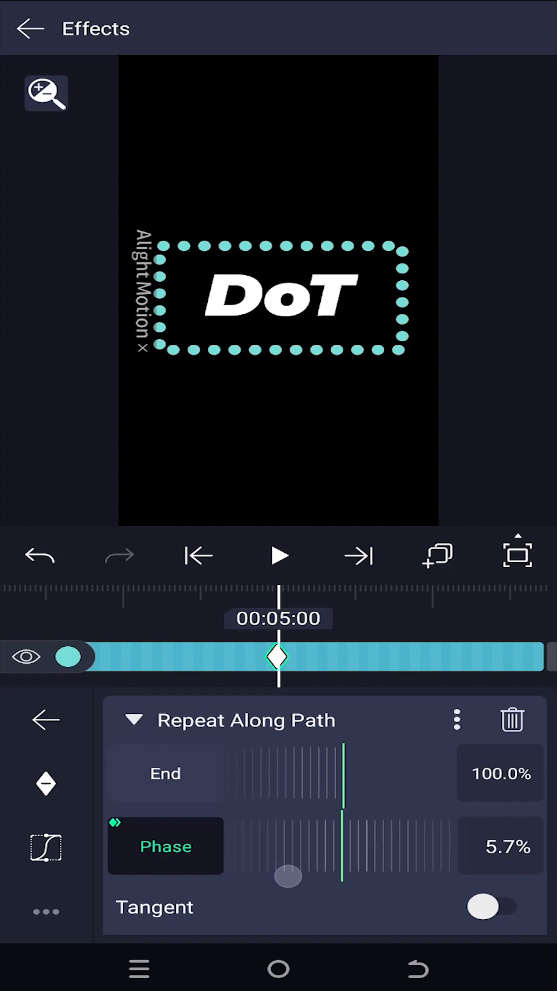
drag(288, 877, 357, 854)
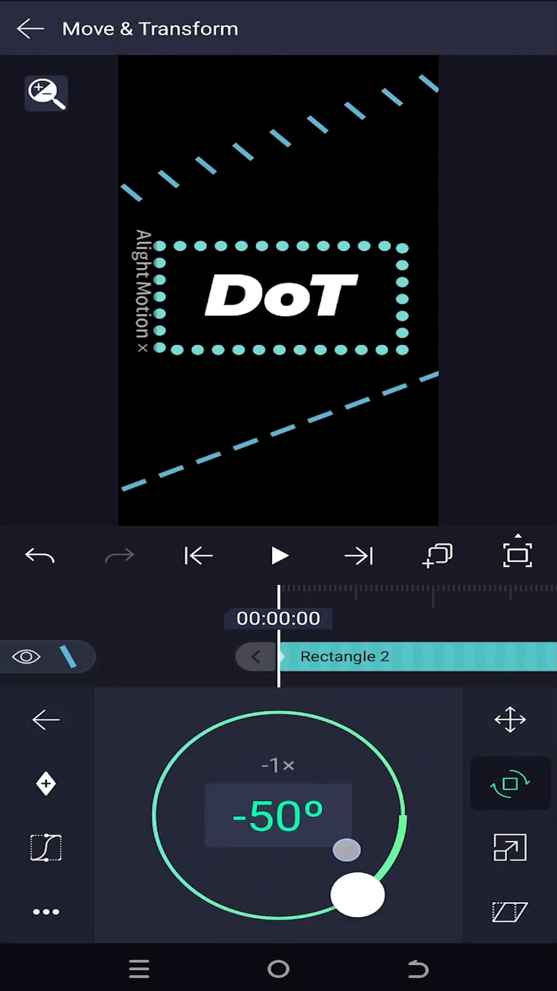
Step: Rotate the dashed Rectangle 2 line to 246° for a new diagonal angle
drag(357, 894, 227, 908)
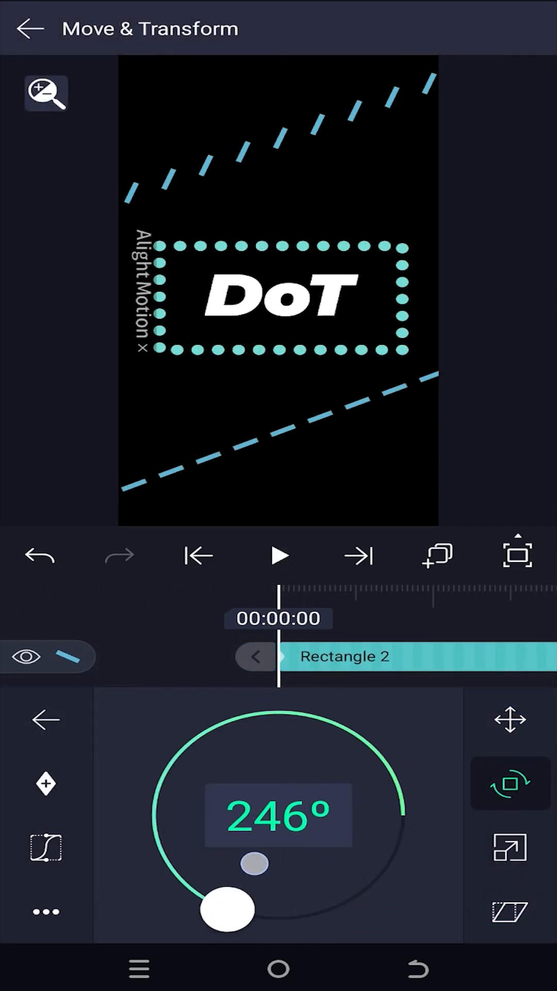